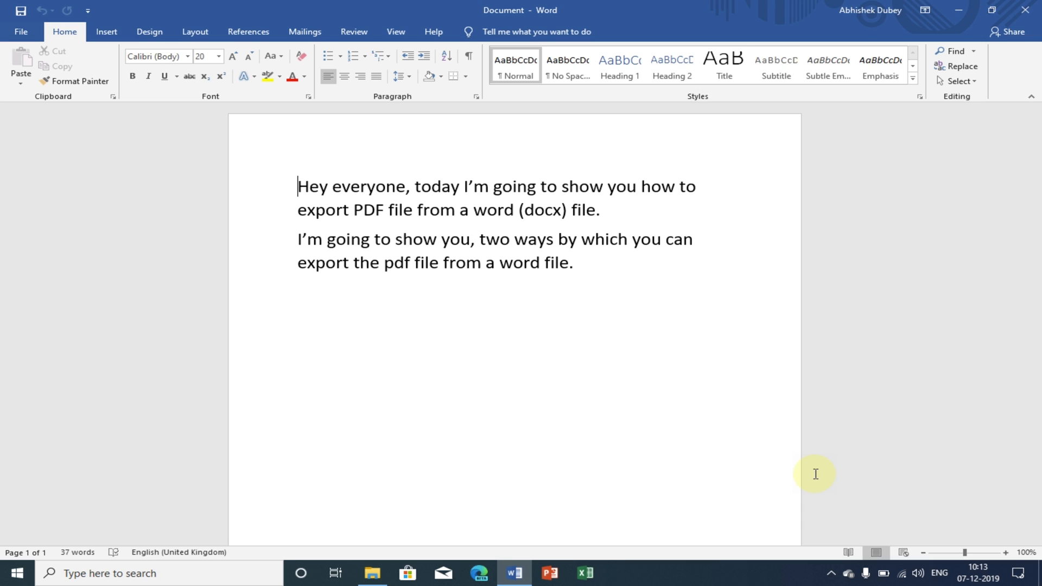
Step: Open the Document file from the Downloads folder in Word
left_click(371, 572)
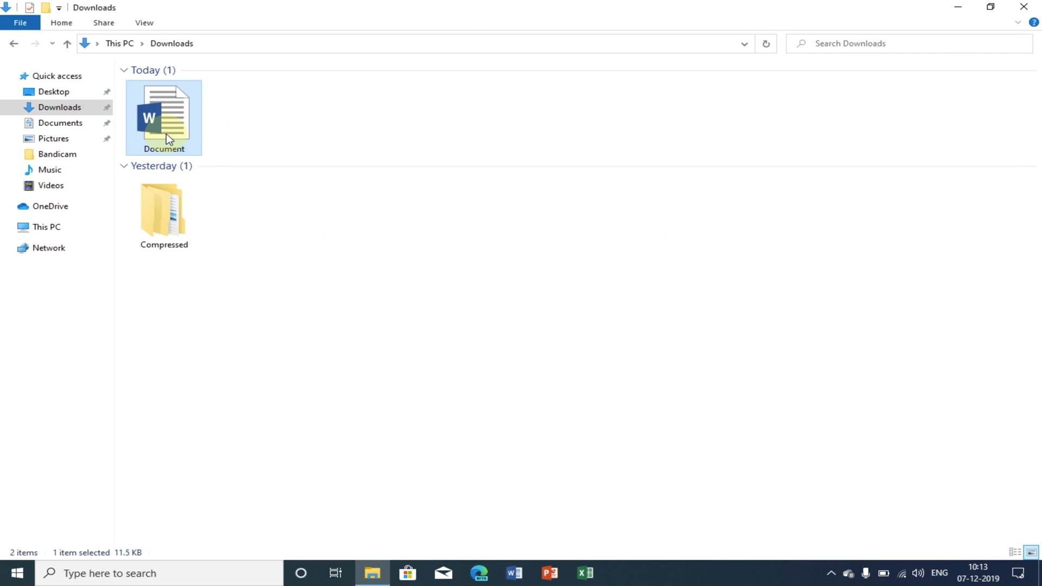
double_click(163, 117)
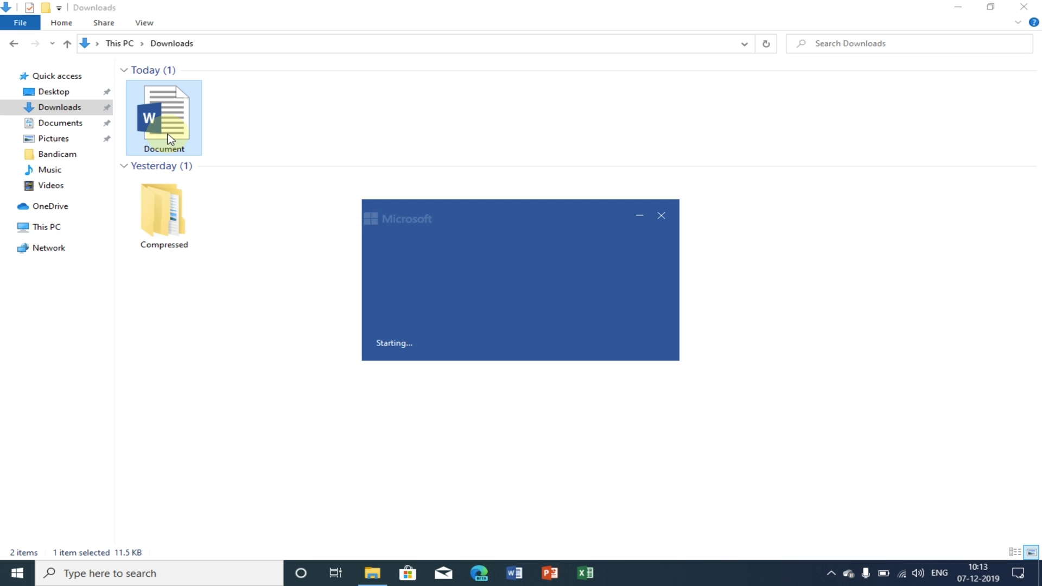
double_click(163, 114)
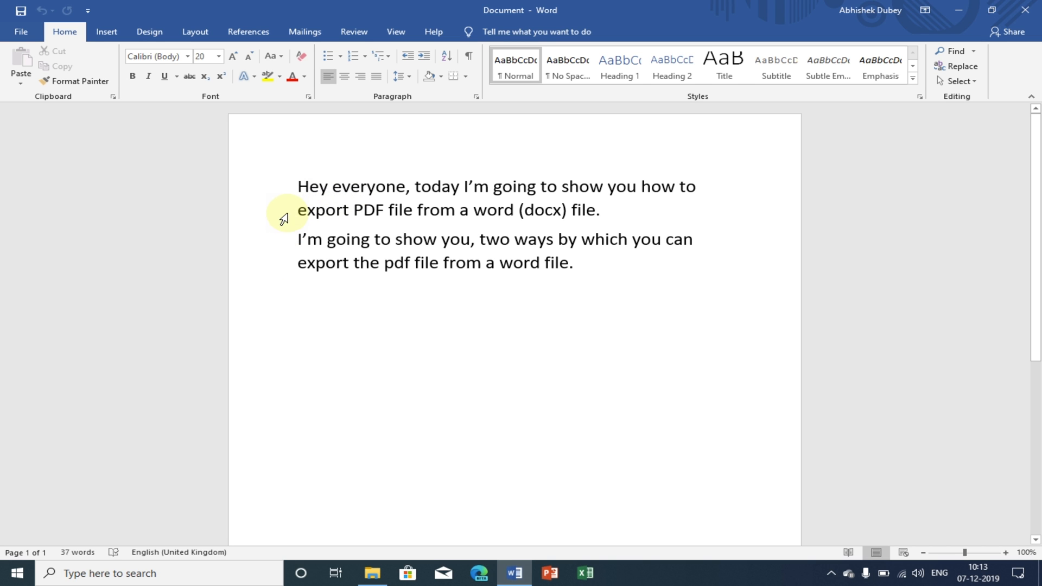
mouse_move(39, 72)
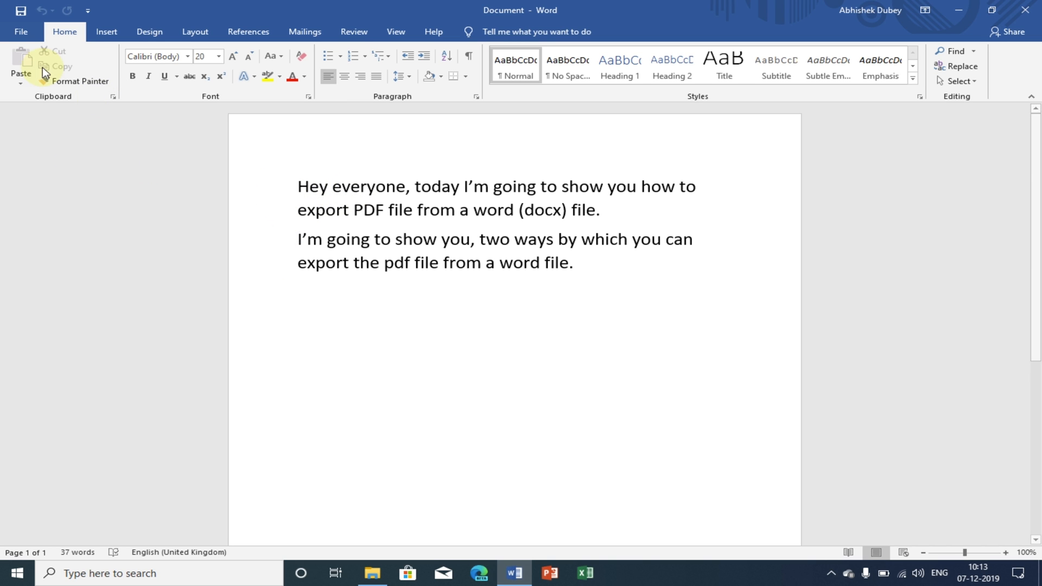
Step: Go to File > Save As to list This PC locations
left_click(21, 32)
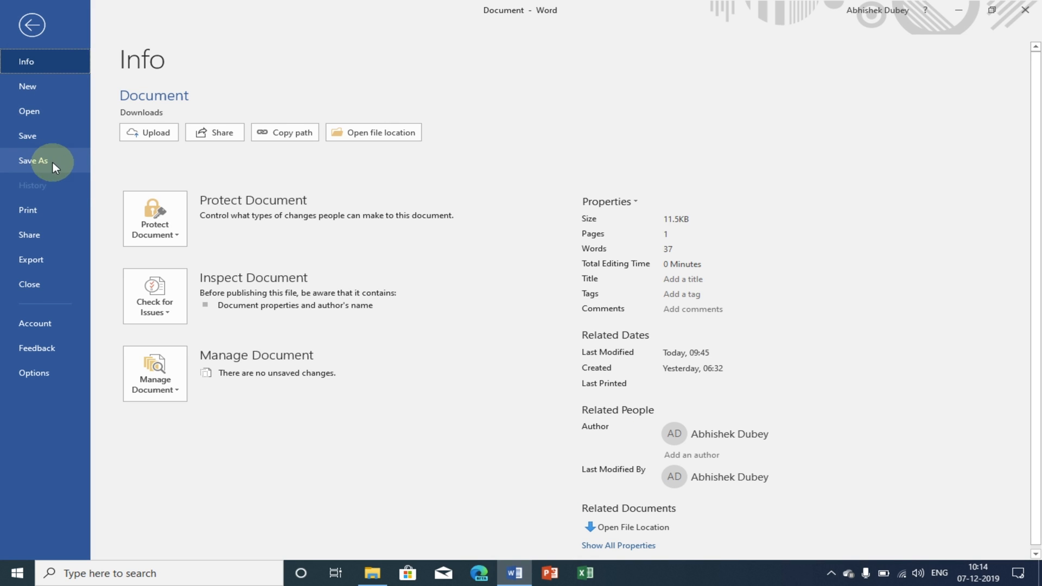
mouse_move(55, 170)
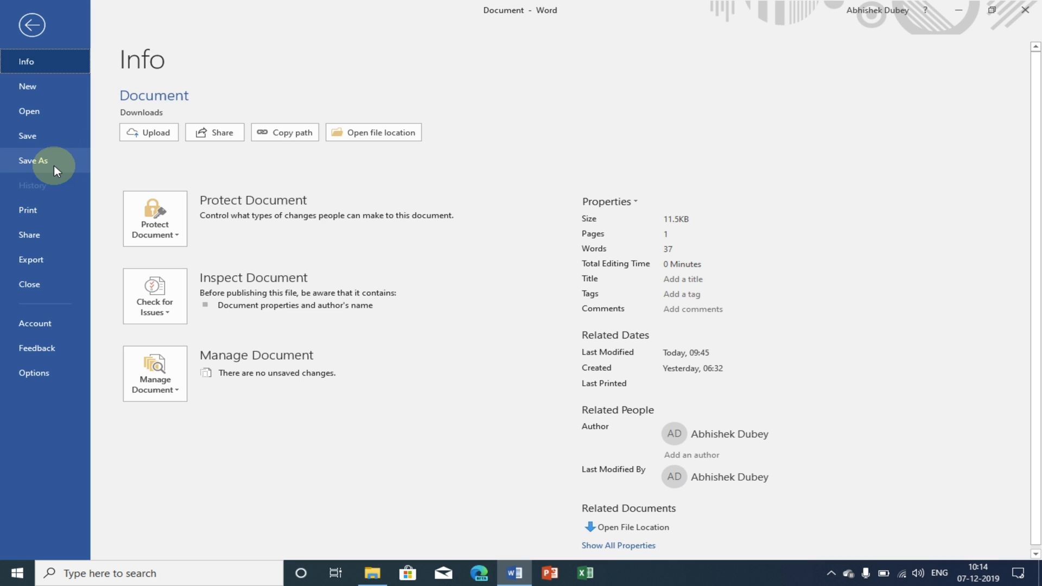
left_click(33, 161)
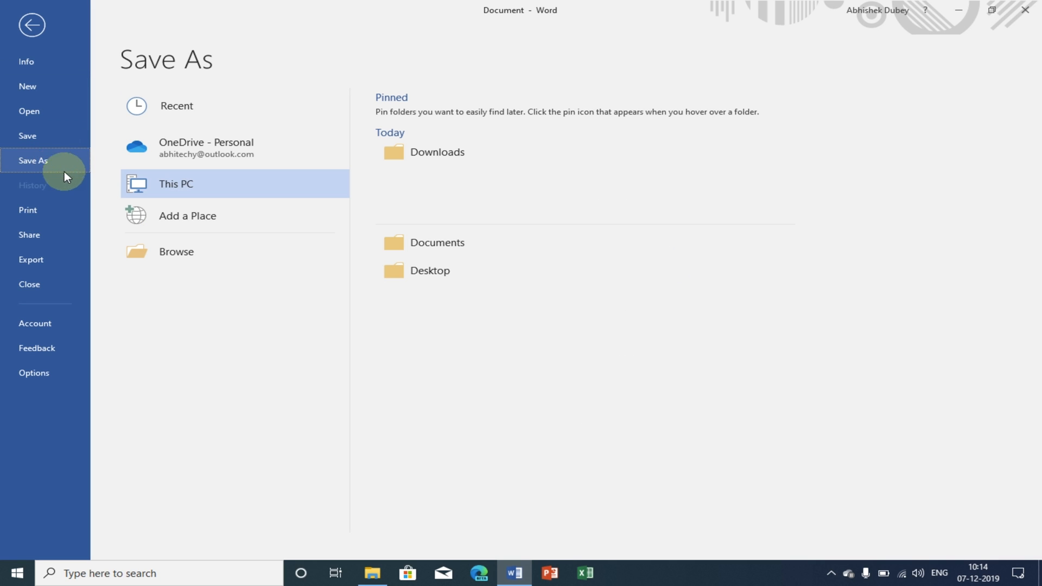
mouse_move(365, 197)
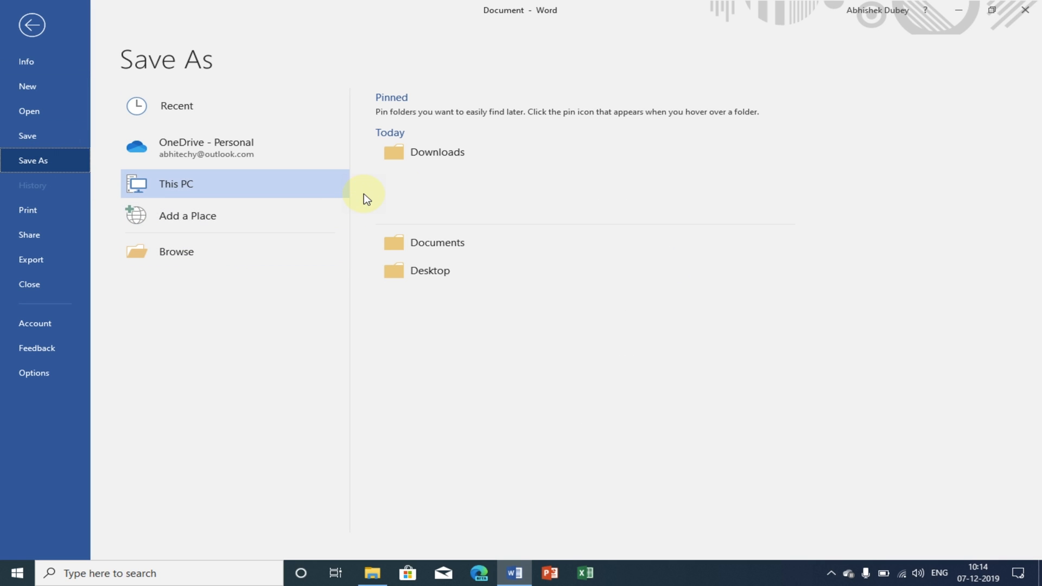
mouse_move(423, 186)
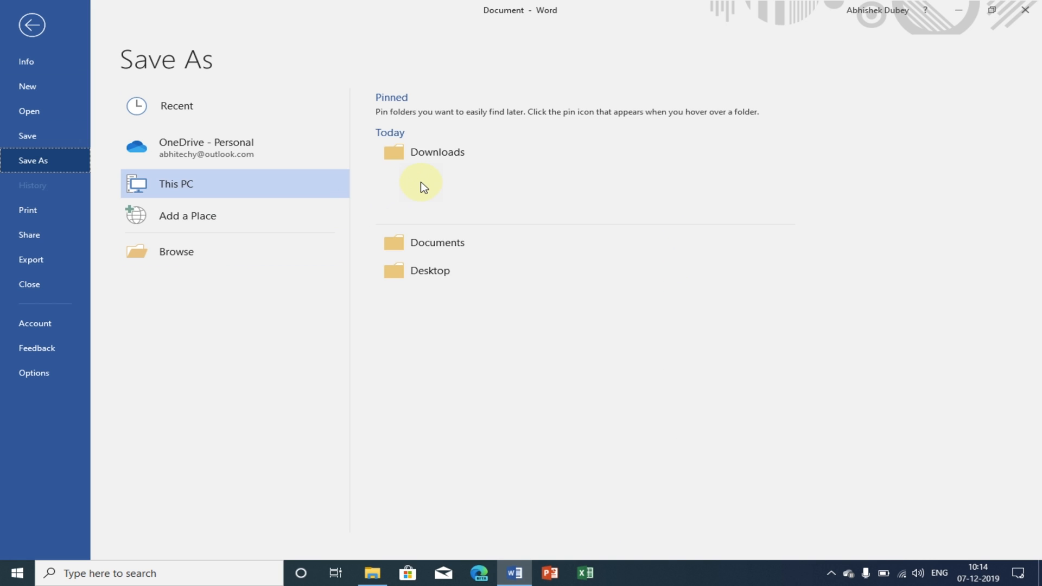
mouse_move(459, 160)
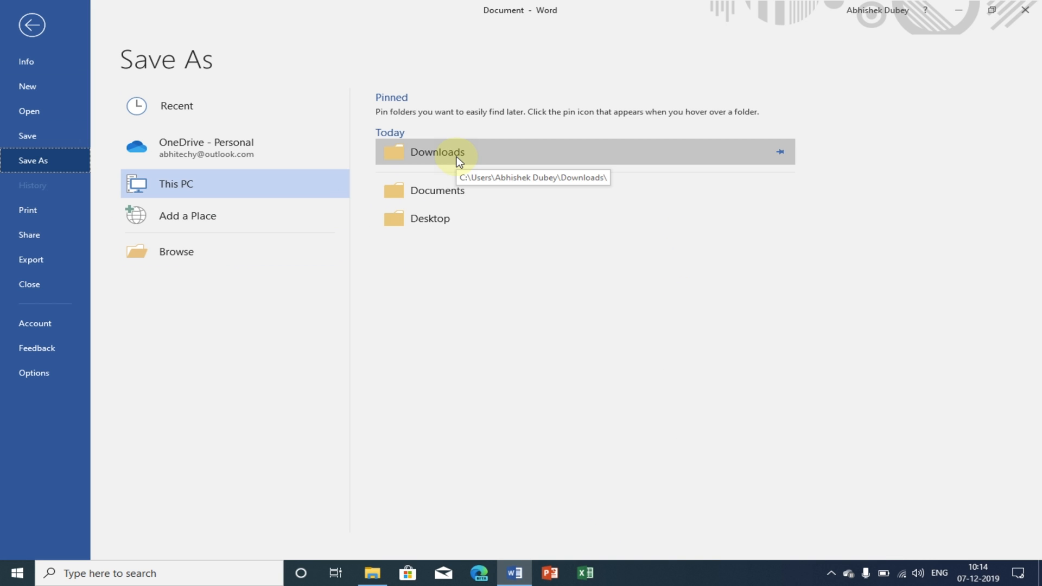
Step: Save a PDF copy named 'test documets' into the Downloads folder
double_click(433, 153)
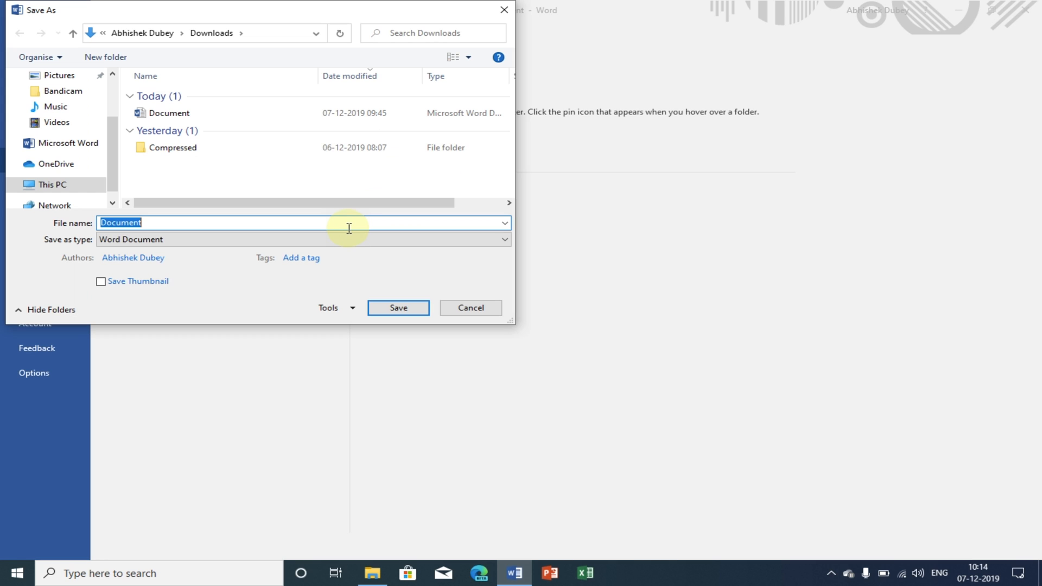
type("test d")
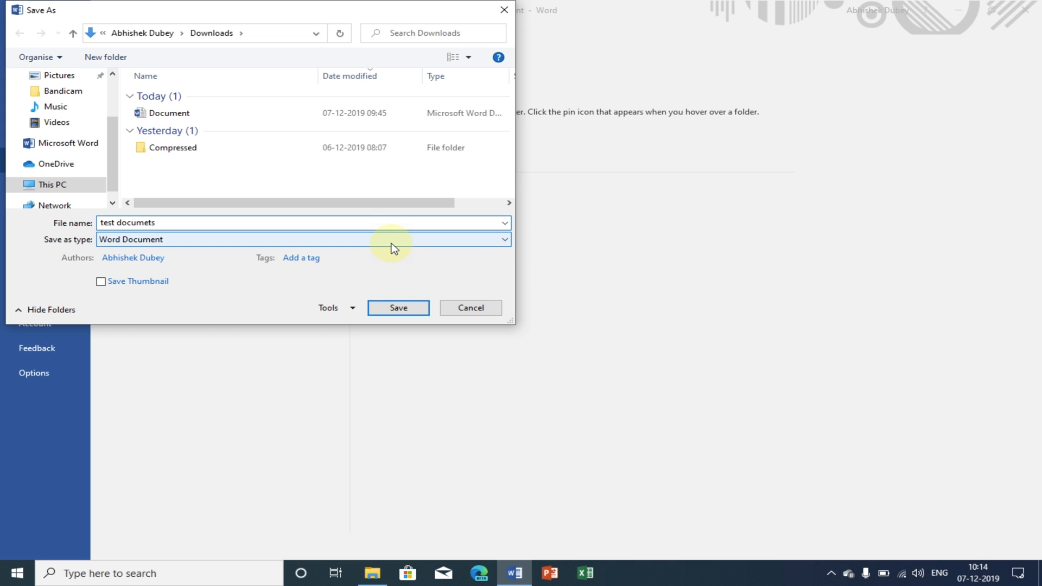
left_click(167, 222)
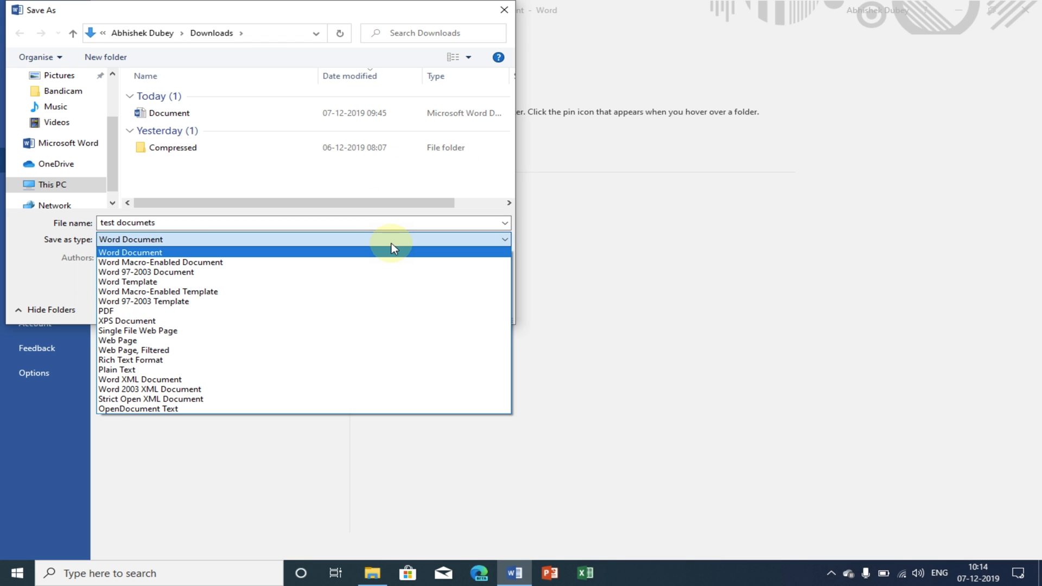
mouse_move(346, 322)
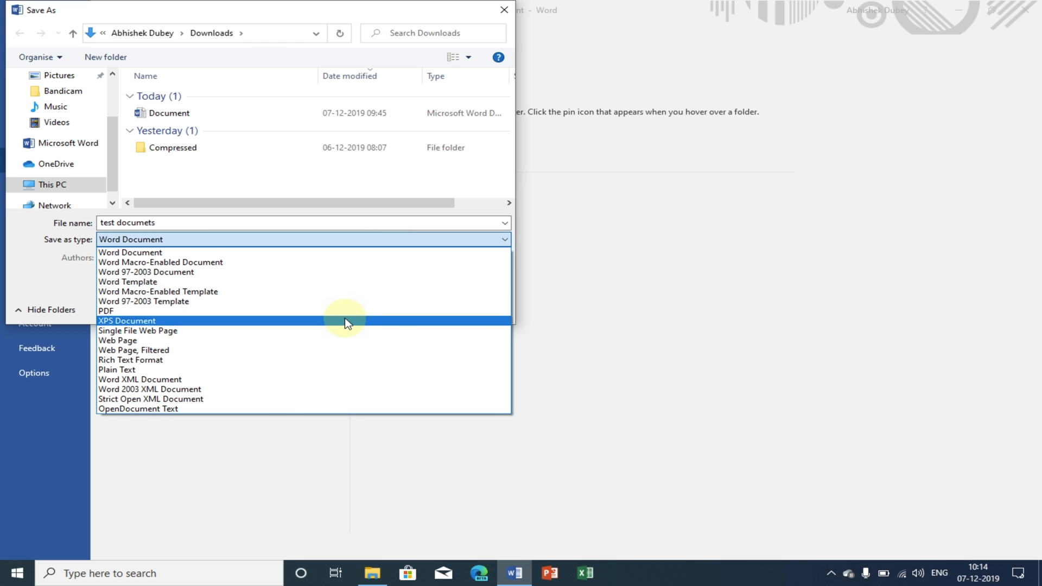
left_click(106, 311)
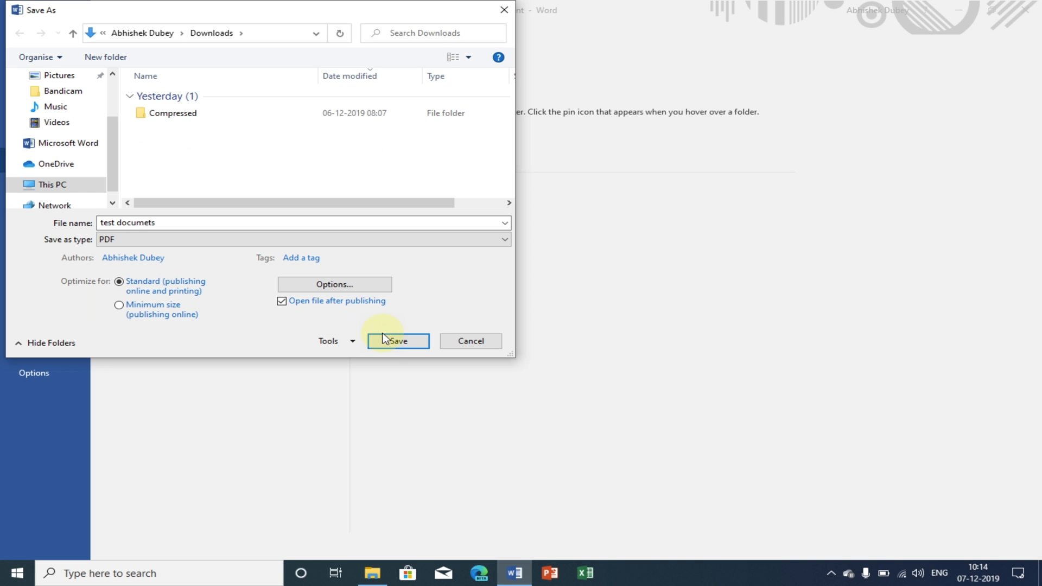
left_click(397, 341)
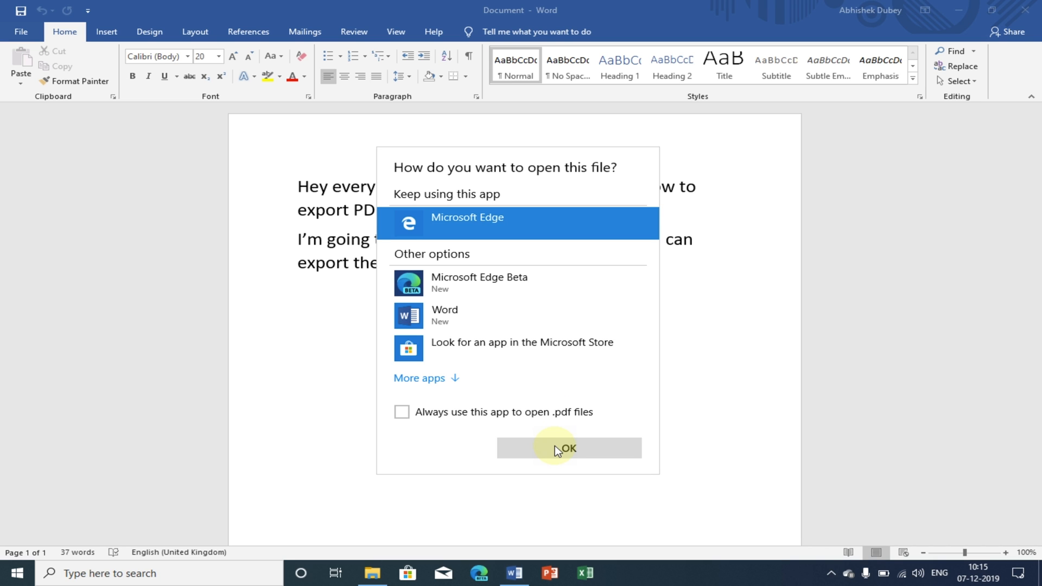
Step: View the exported 'test documets' PDF in Microsoft Edge, then return to Word
left_click(555, 448)
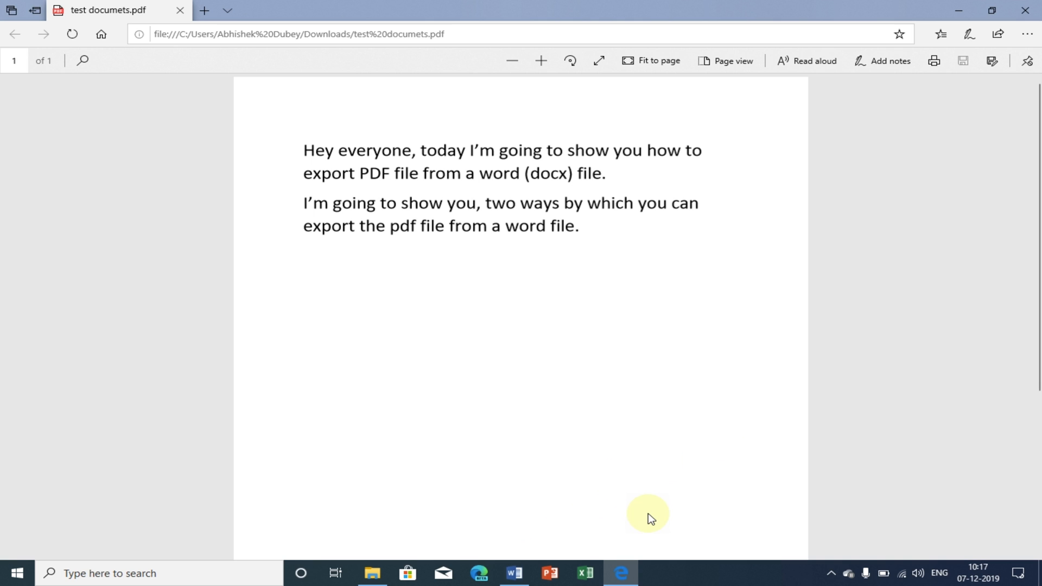
left_click(513, 573)
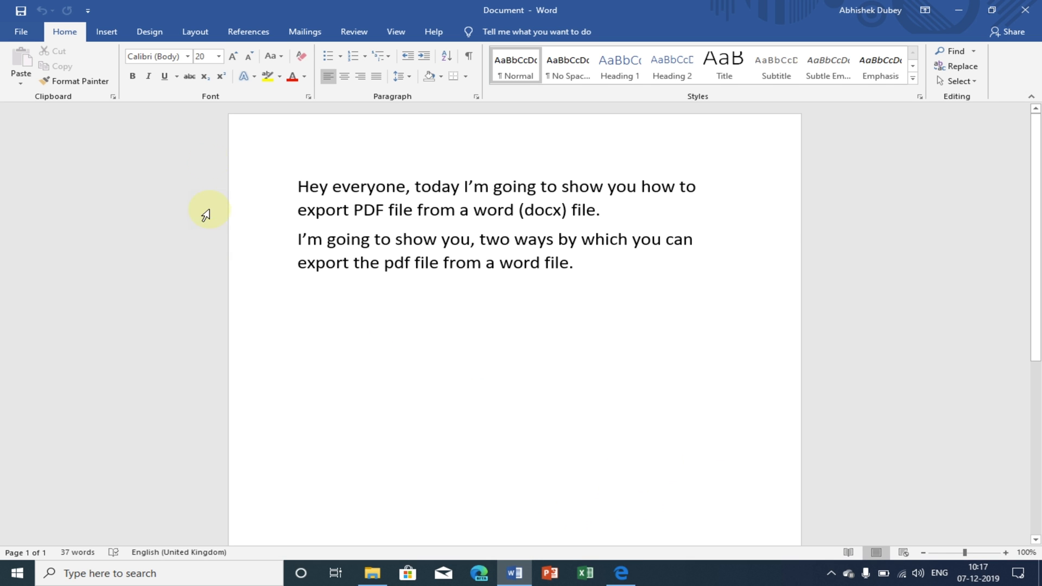
Step: Reach File > Export showing Create PDF/XPS Document
left_click(21, 31)
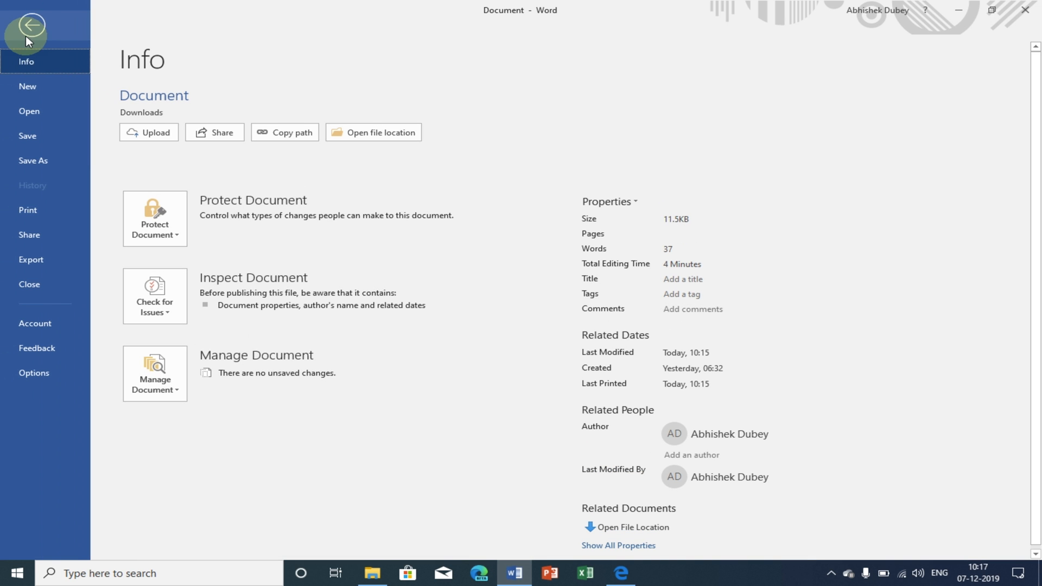
left_click(31, 260)
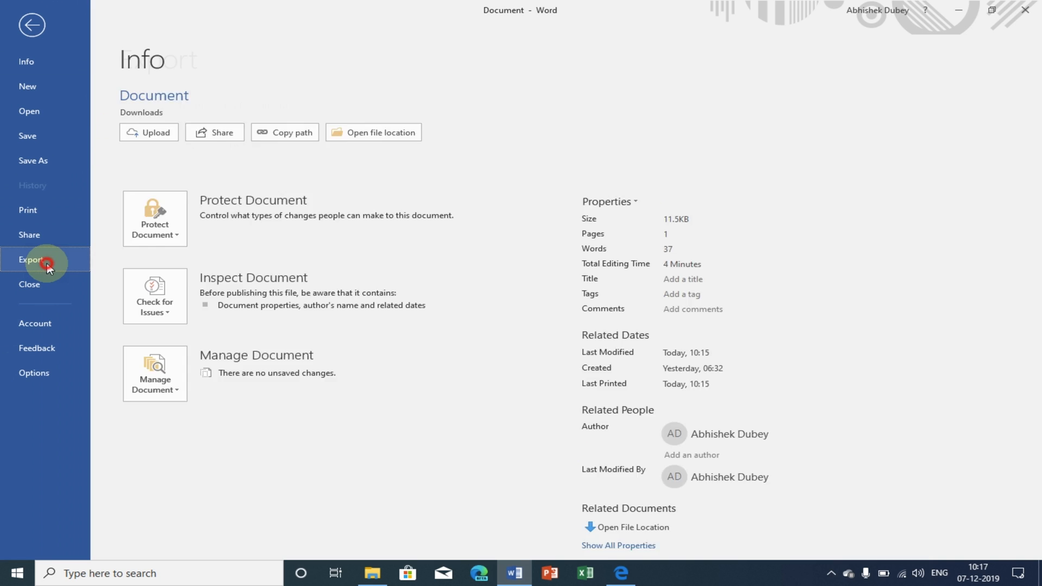
left_click(31, 260)
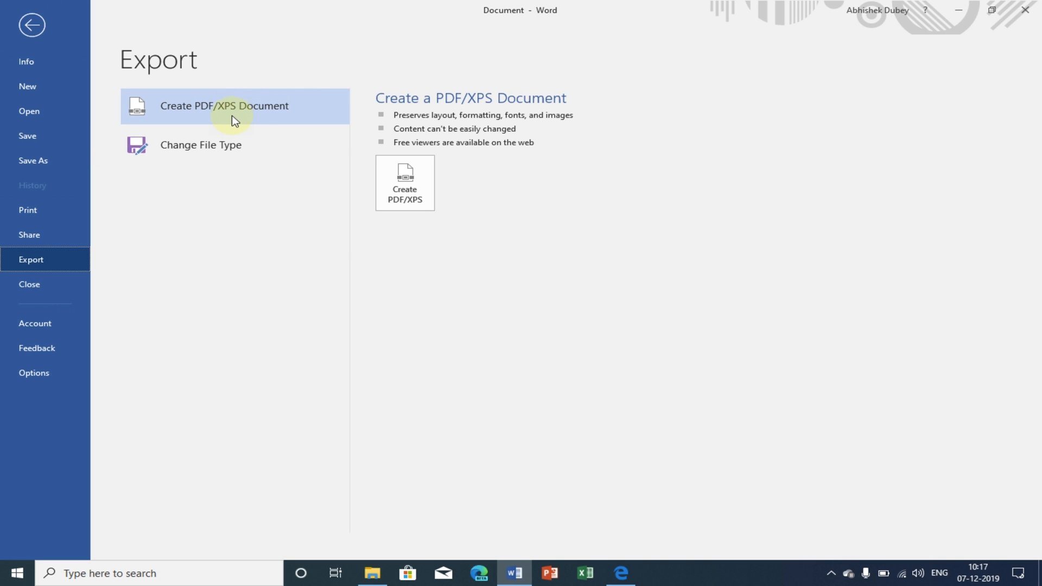
mouse_move(307, 118)
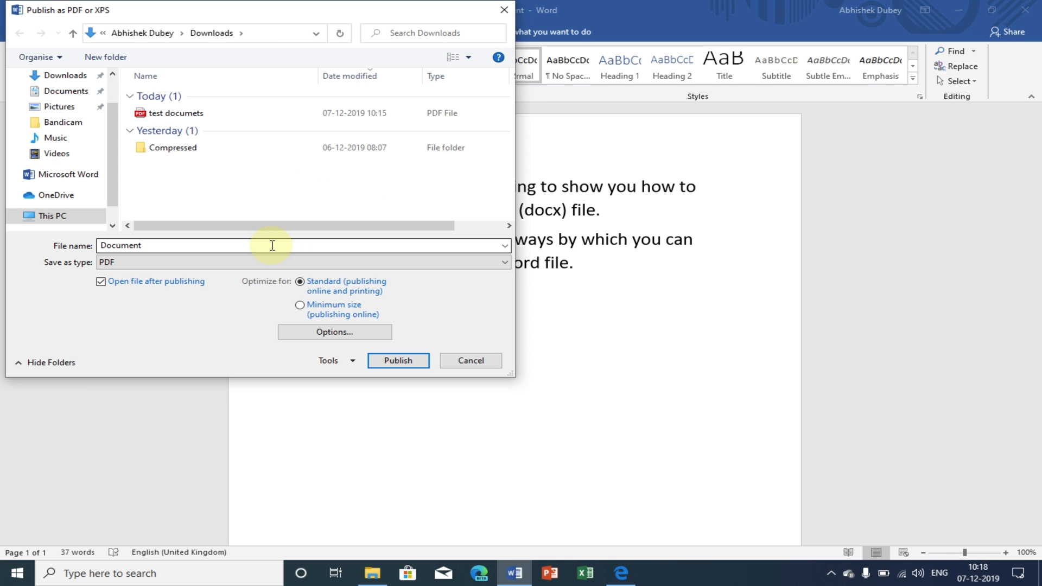
mouse_move(267, 249)
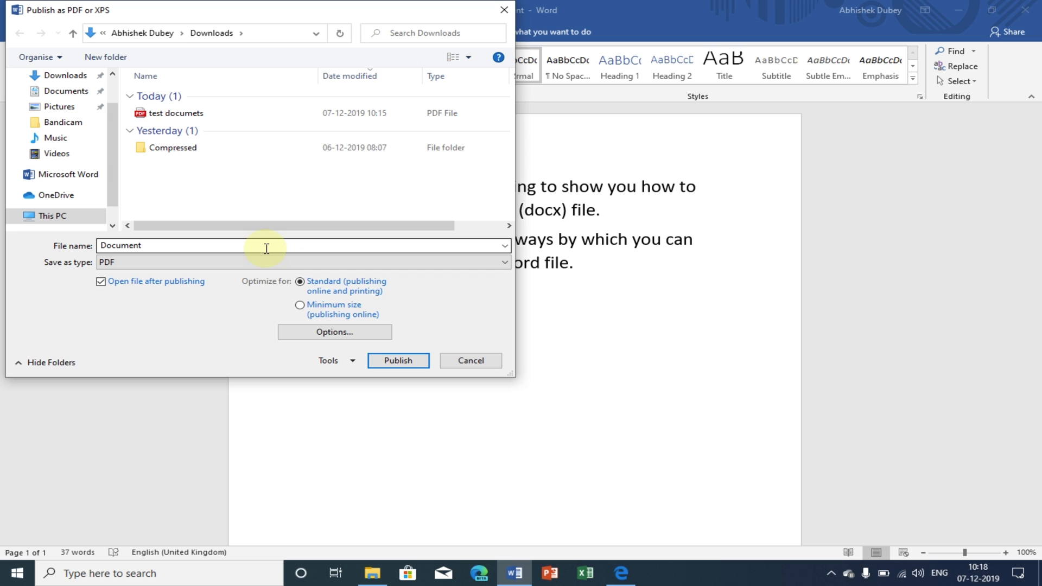
mouse_move(217, 256)
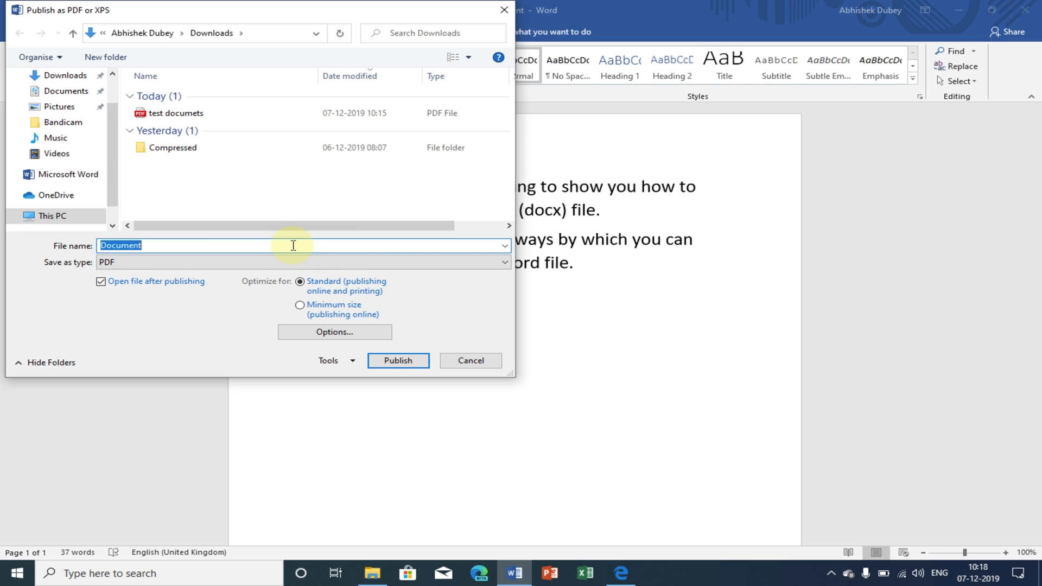
Step: Publish the document as PDF 'test1' in the Documents folder
type("test1")
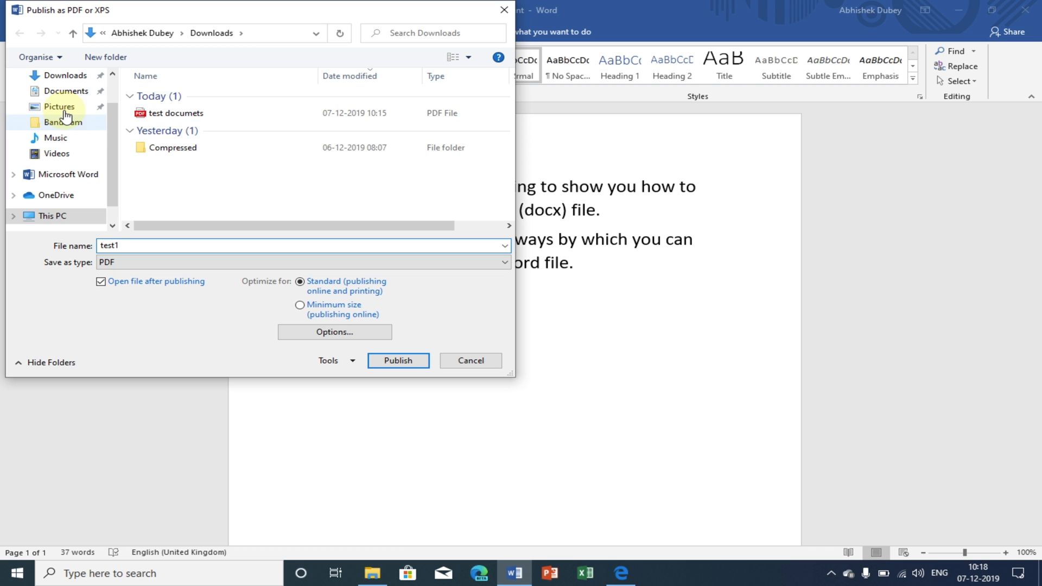
left_click(66, 91)
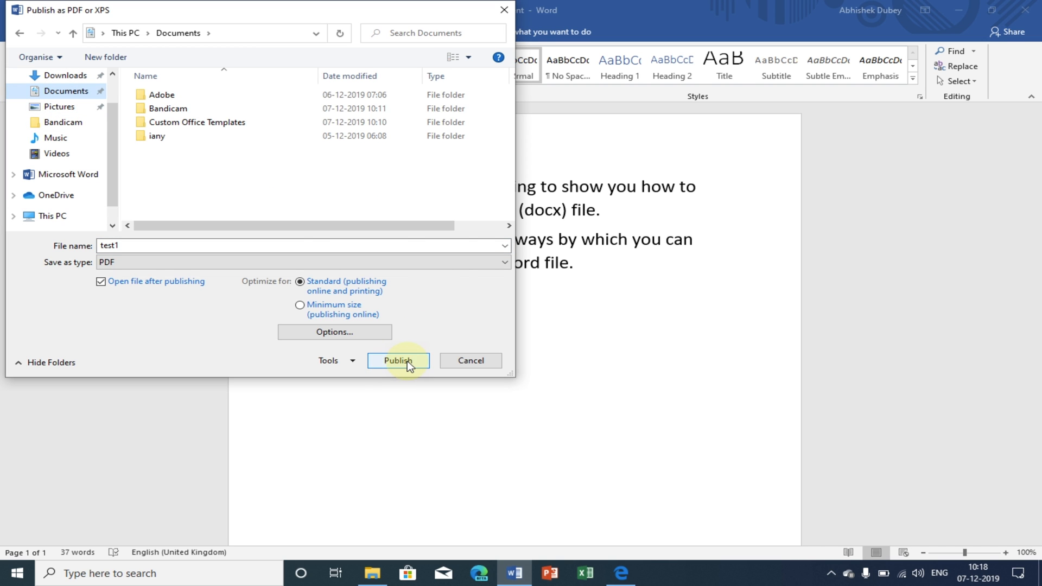
left_click(399, 360)
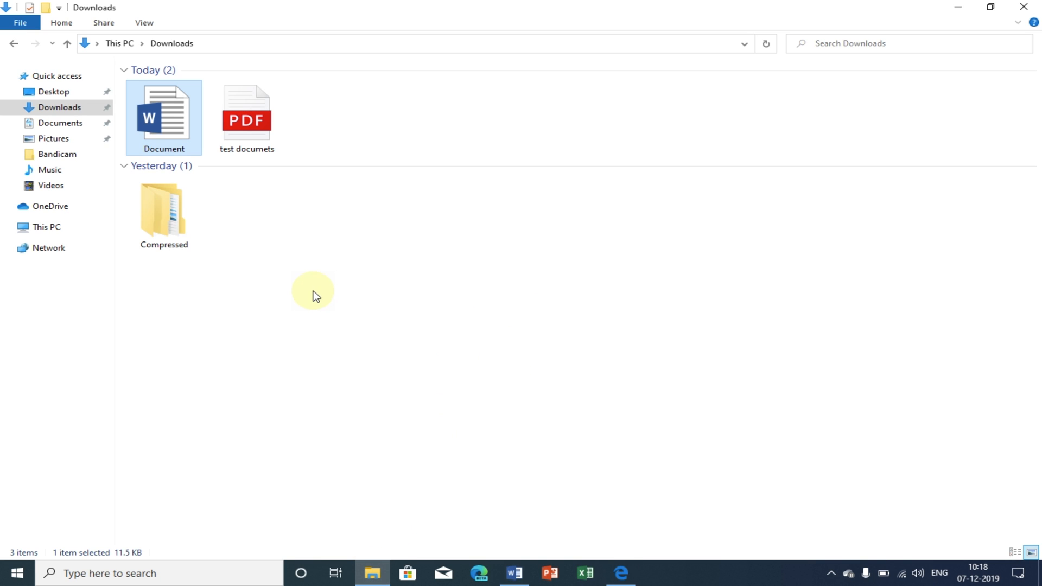
mouse_move(80, 140)
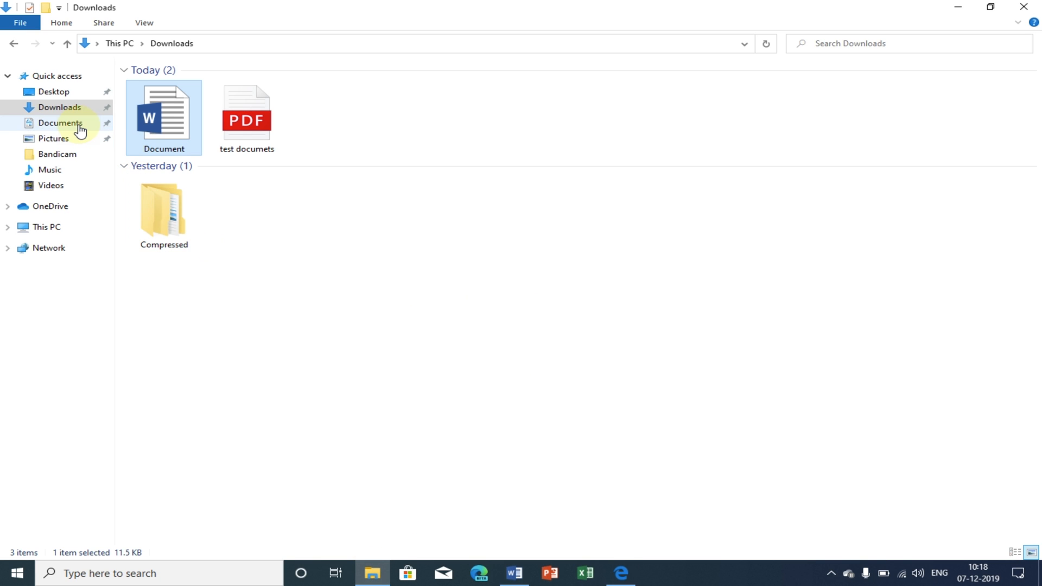
Step: Check the test1 PDF from Documents in Edge, then minimize to the desktop
left_click(59, 123)
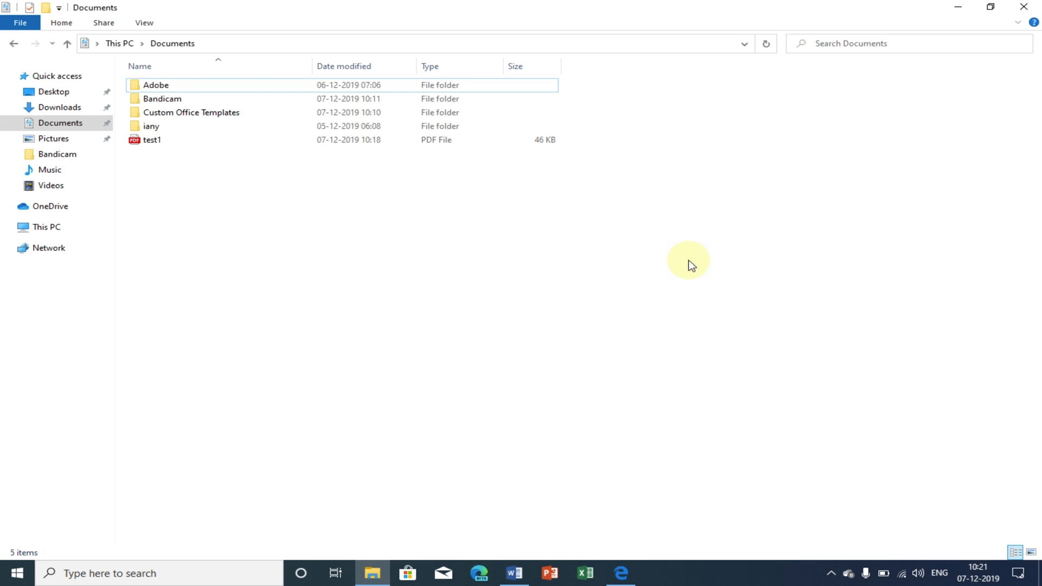
mouse_move(831, 118)
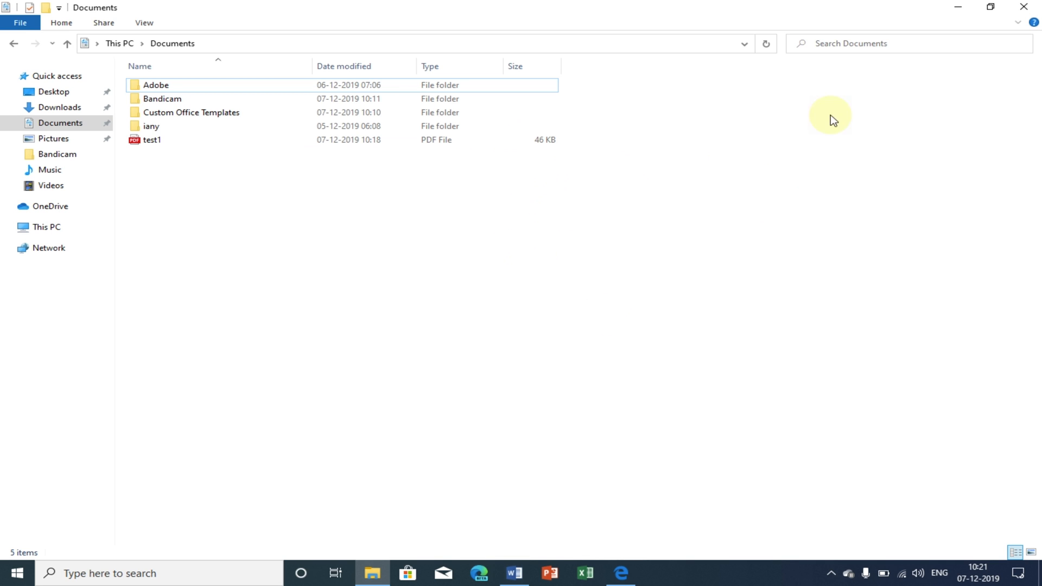
mouse_move(838, 147)
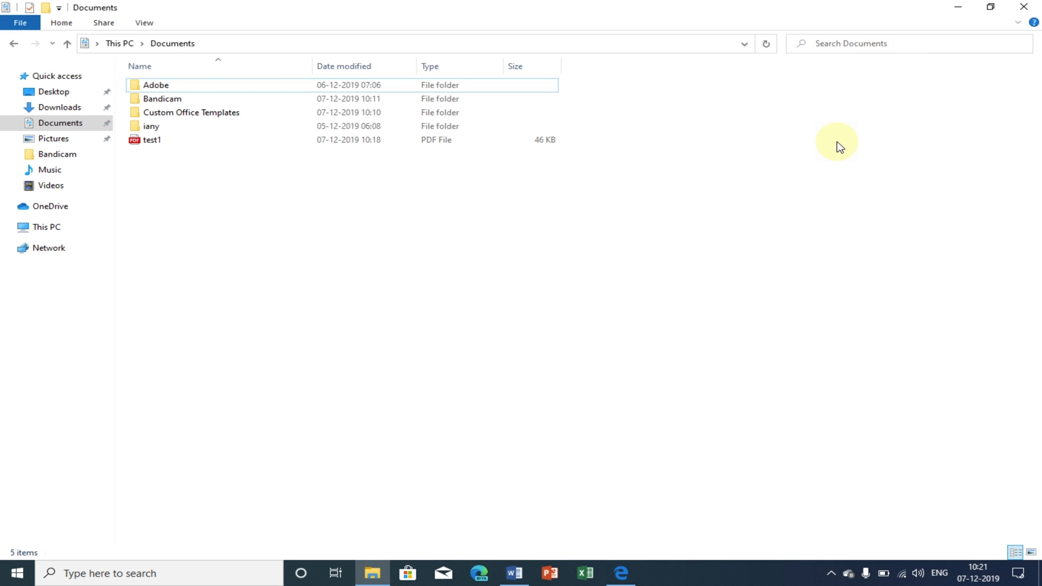
double_click(152, 139)
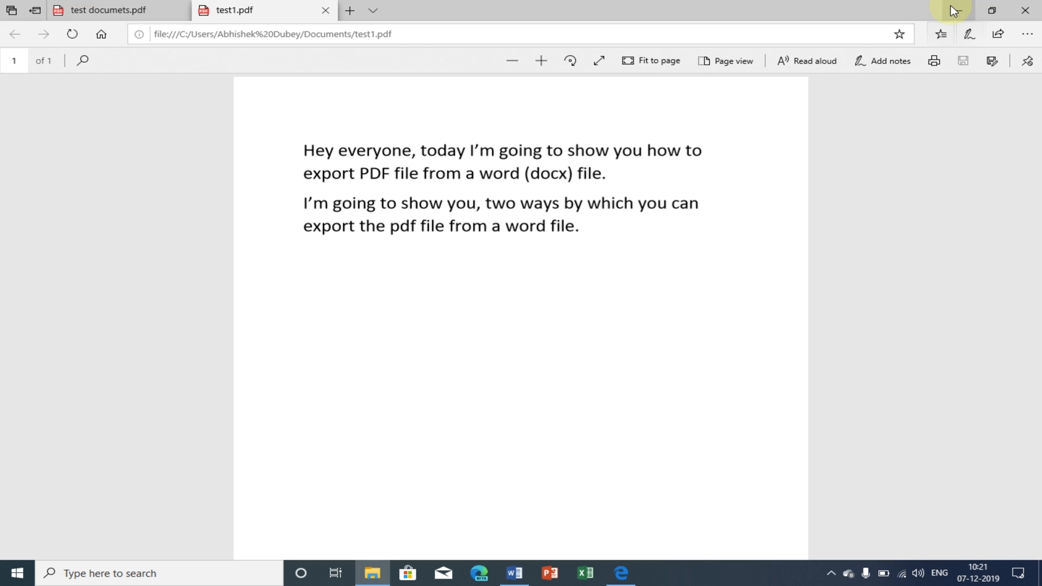
left_click(1026, 10)
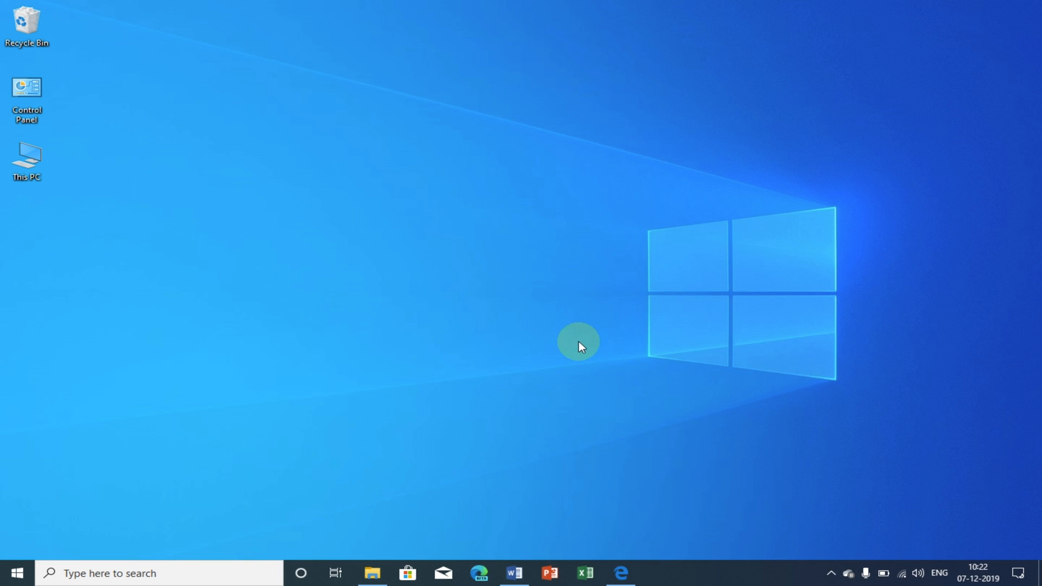
mouse_move(484, 566)
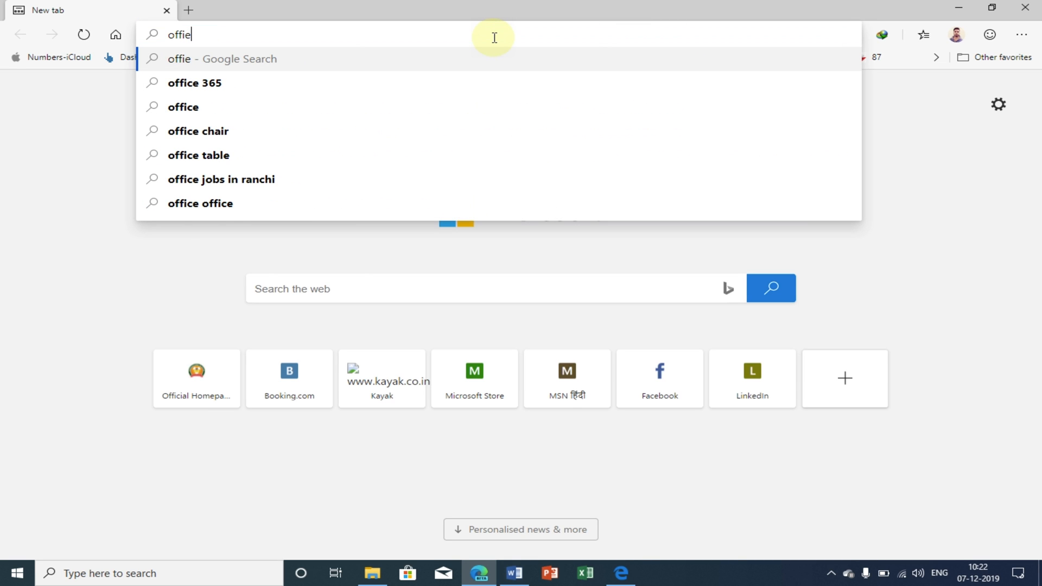
Step: Search 'office live', follow the Microsoft Word result, and sign in with the saved account
type("office live")
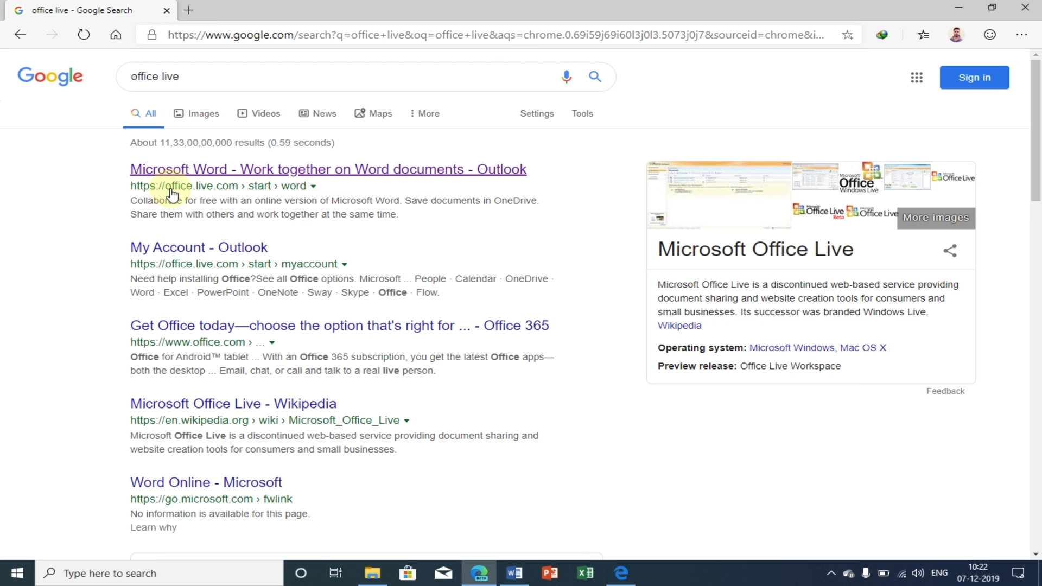
mouse_move(216, 194)
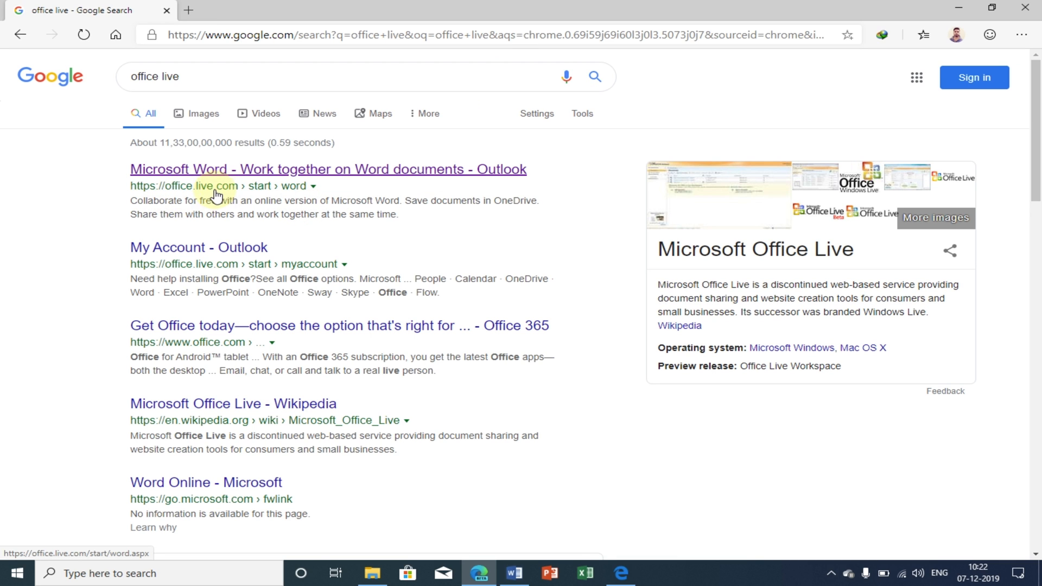
mouse_move(312, 175)
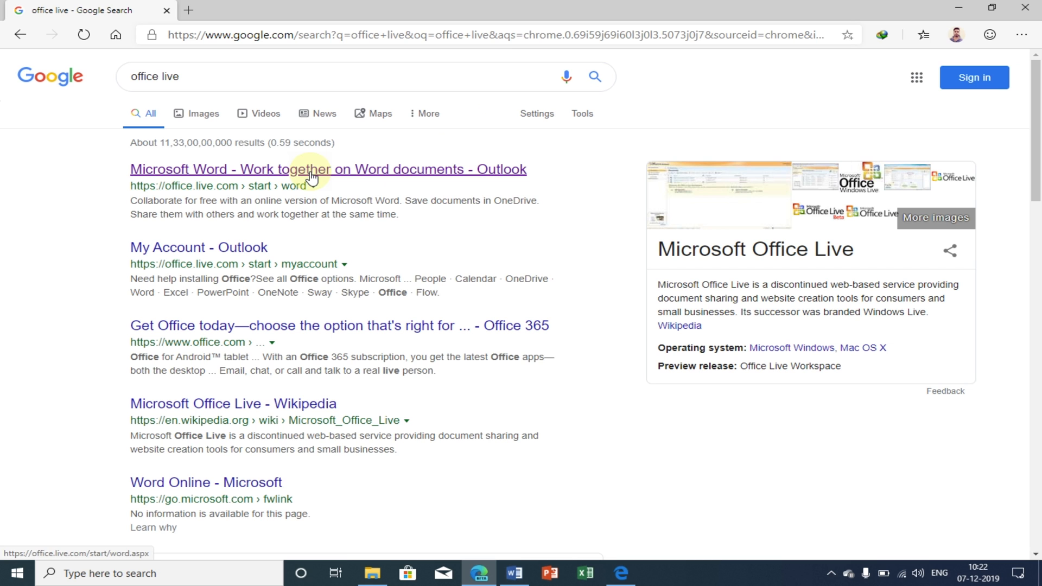
left_click(311, 170)
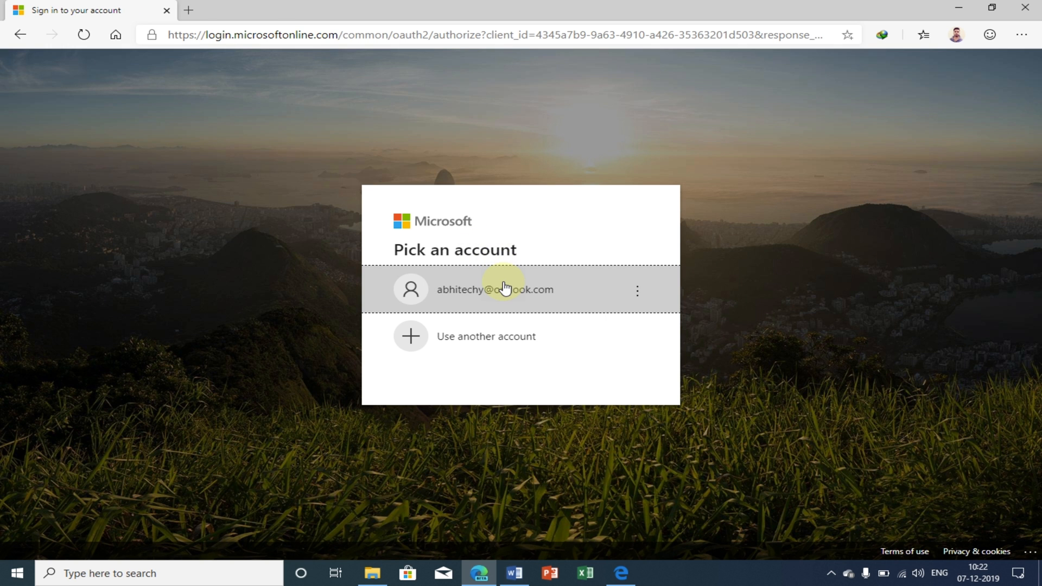
left_click(504, 289)
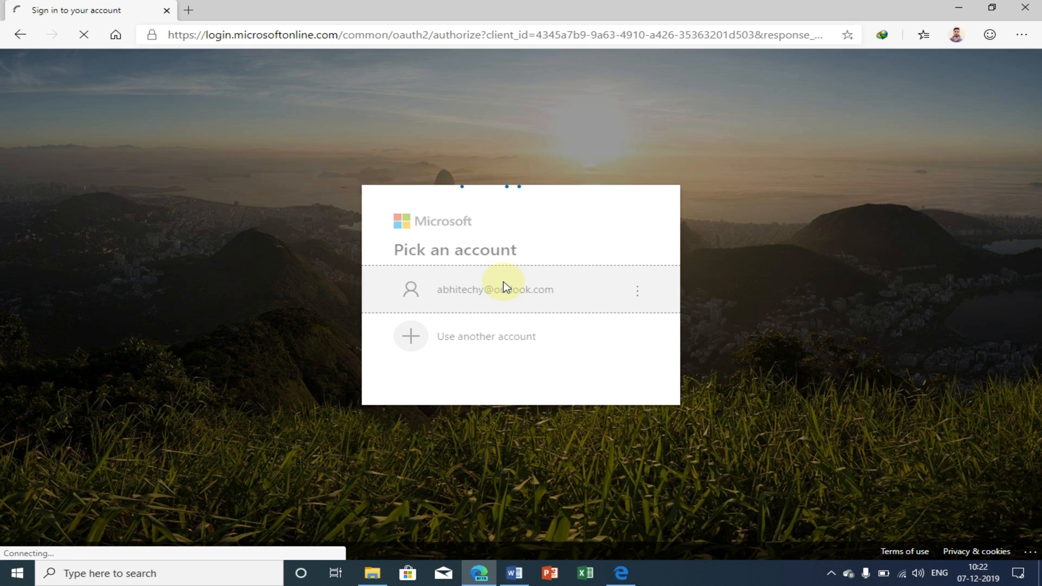
left_click(506, 290)
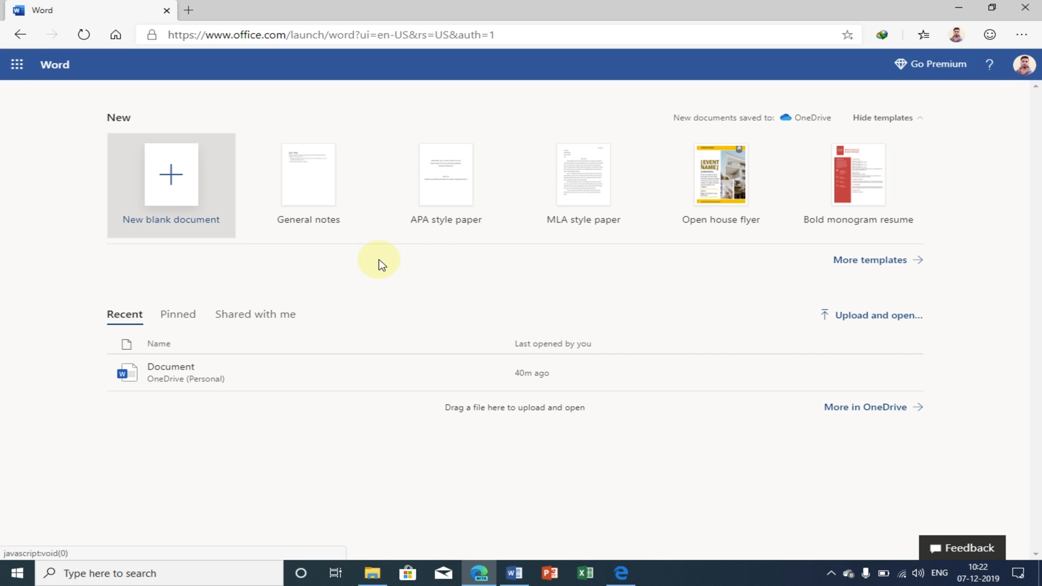
mouse_move(33, 181)
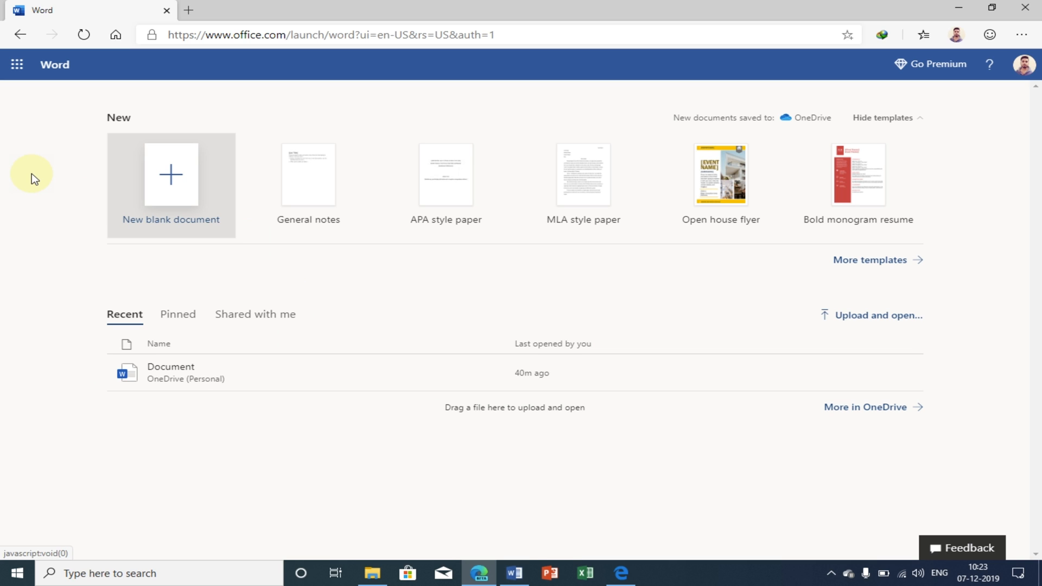
mouse_move(80, 257)
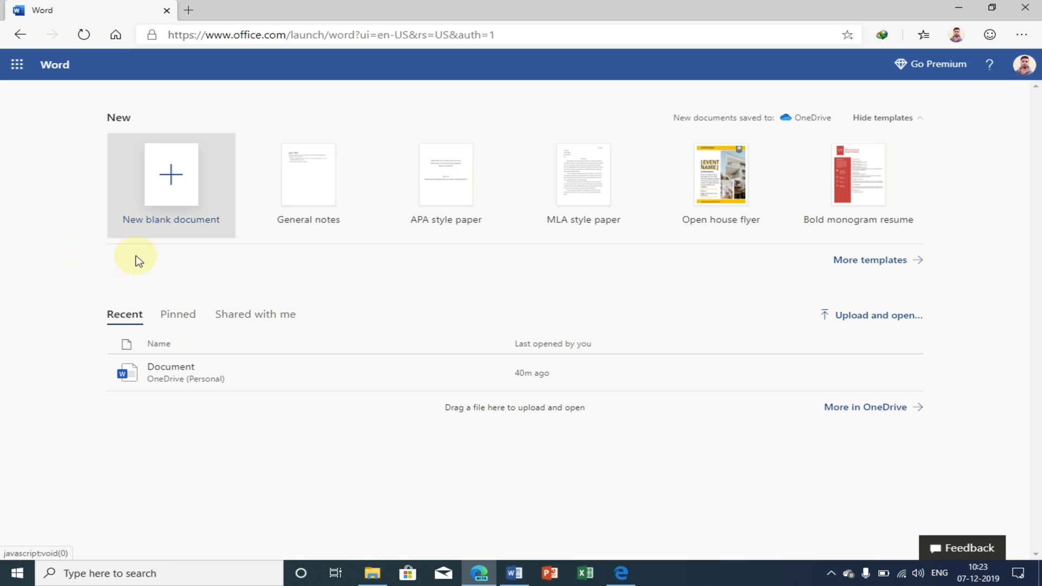
mouse_move(202, 377)
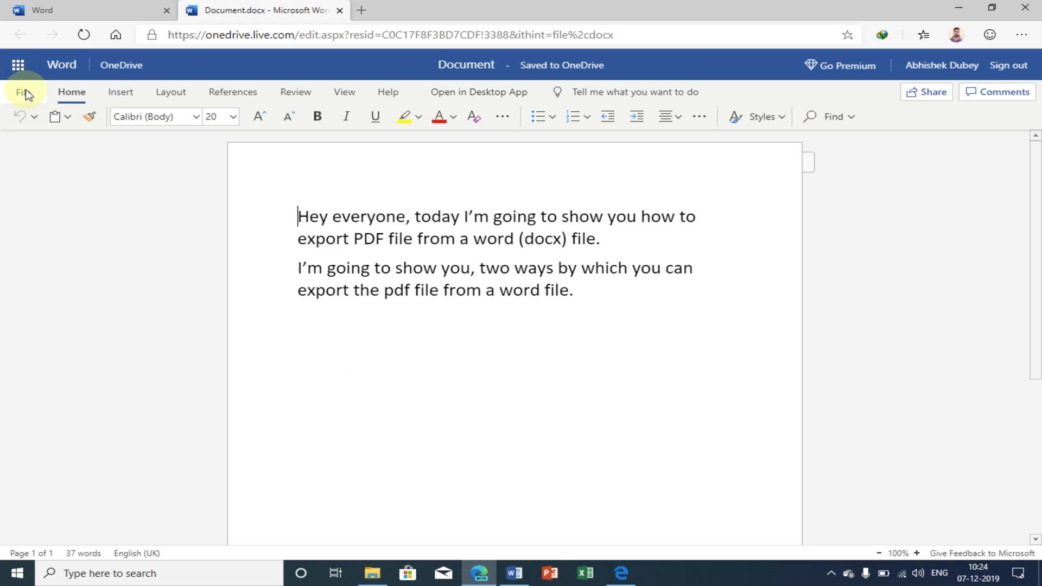
Step: Go to File > Save As in Word Online to reach Download as PDF
left_click(22, 93)
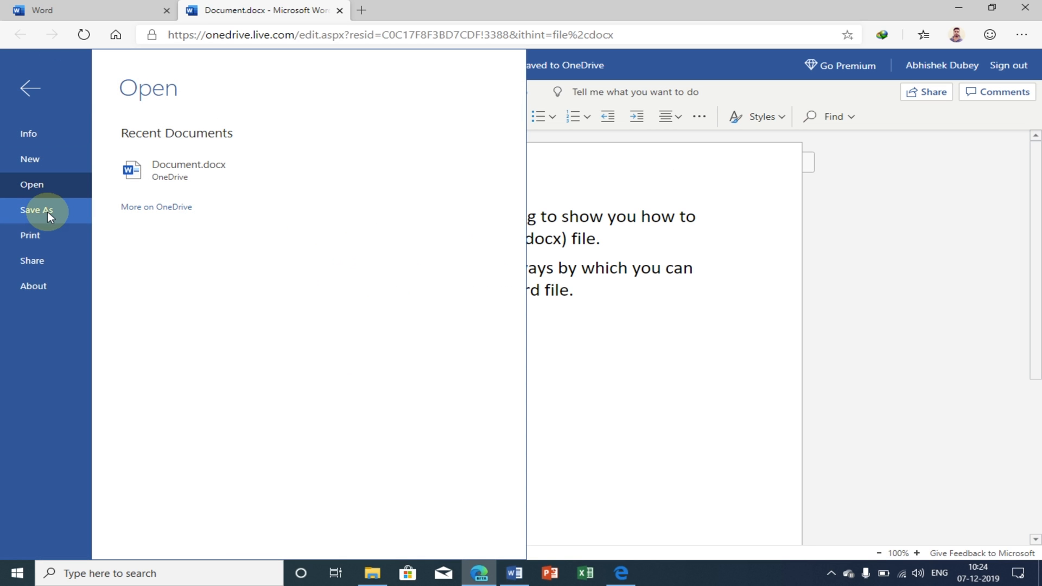
left_click(36, 210)
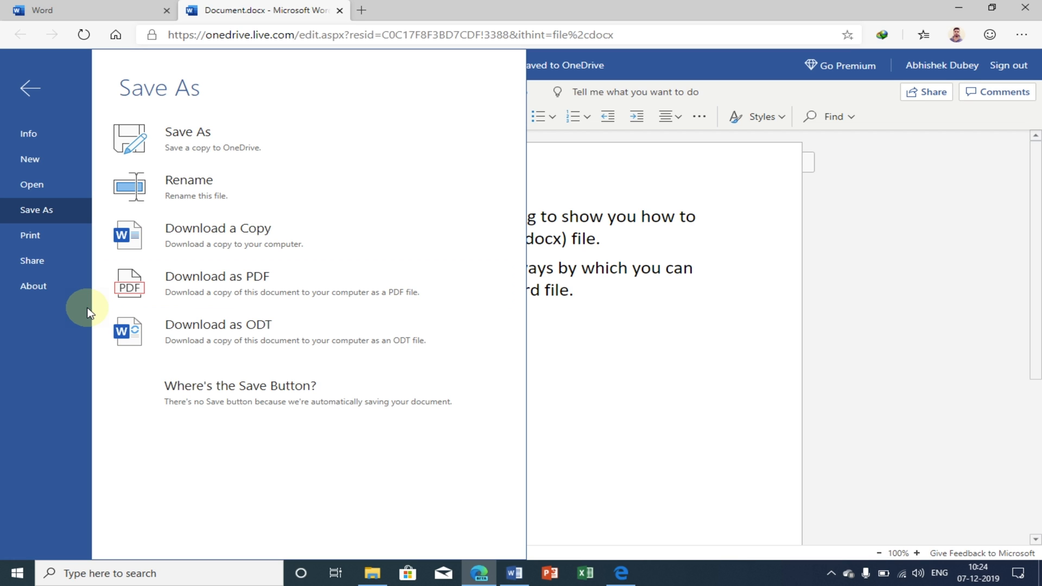
mouse_move(226, 291)
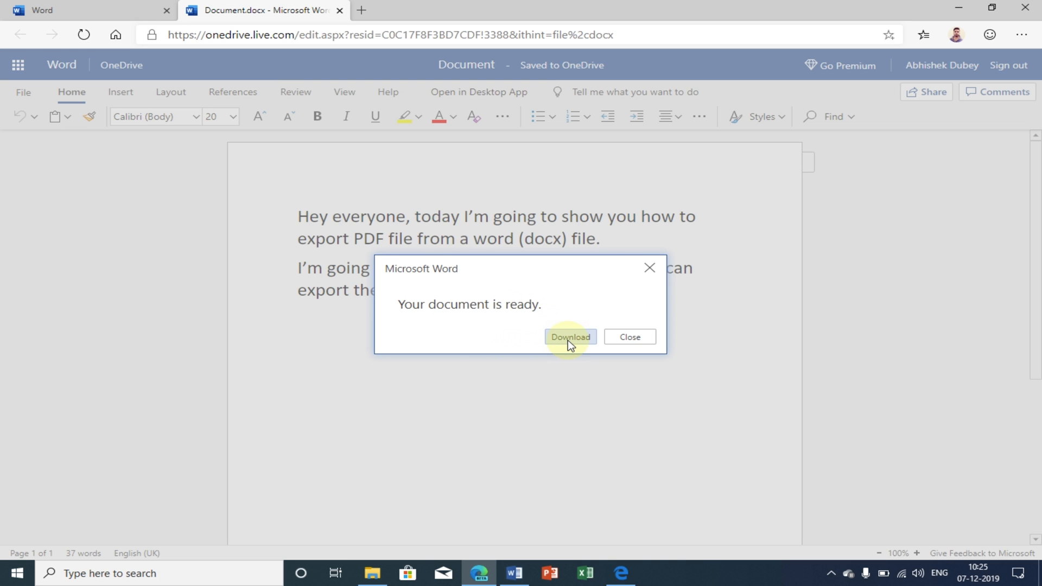
Step: Download the prepared Document (1).pdf and open it
left_click(571, 336)
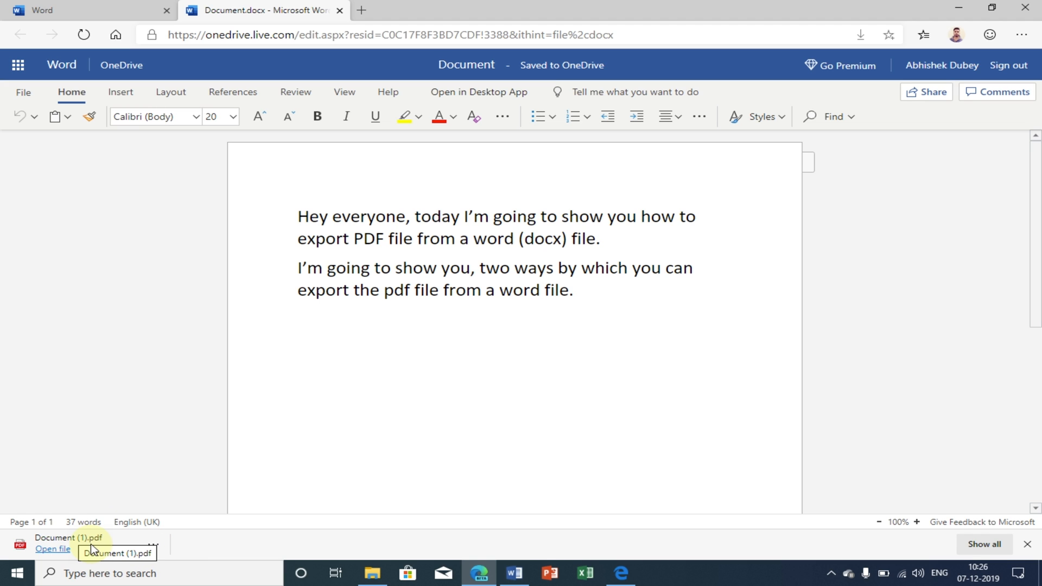
mouse_move(49, 554)
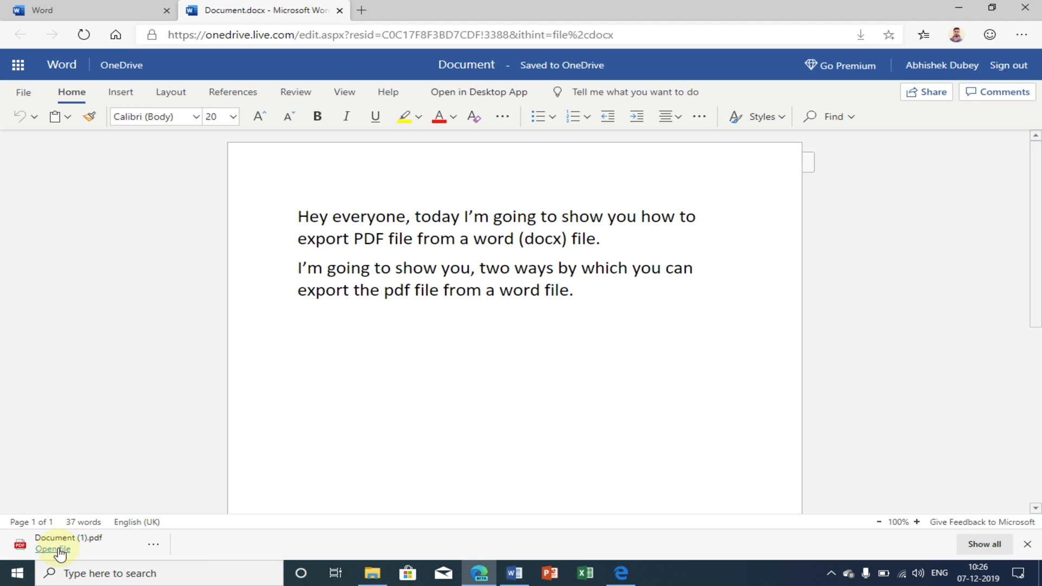
left_click(53, 548)
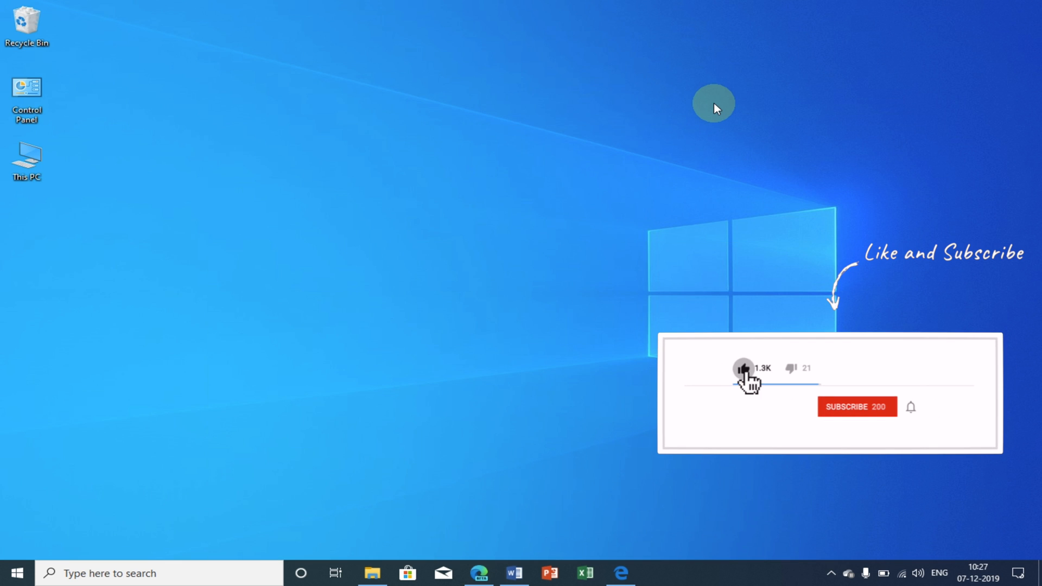
left_click(857, 406)
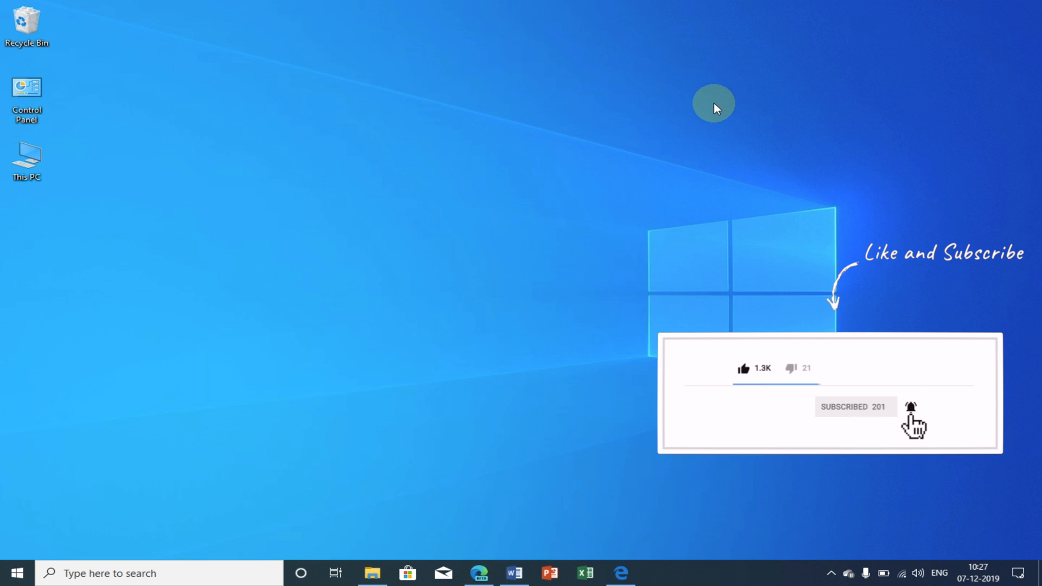